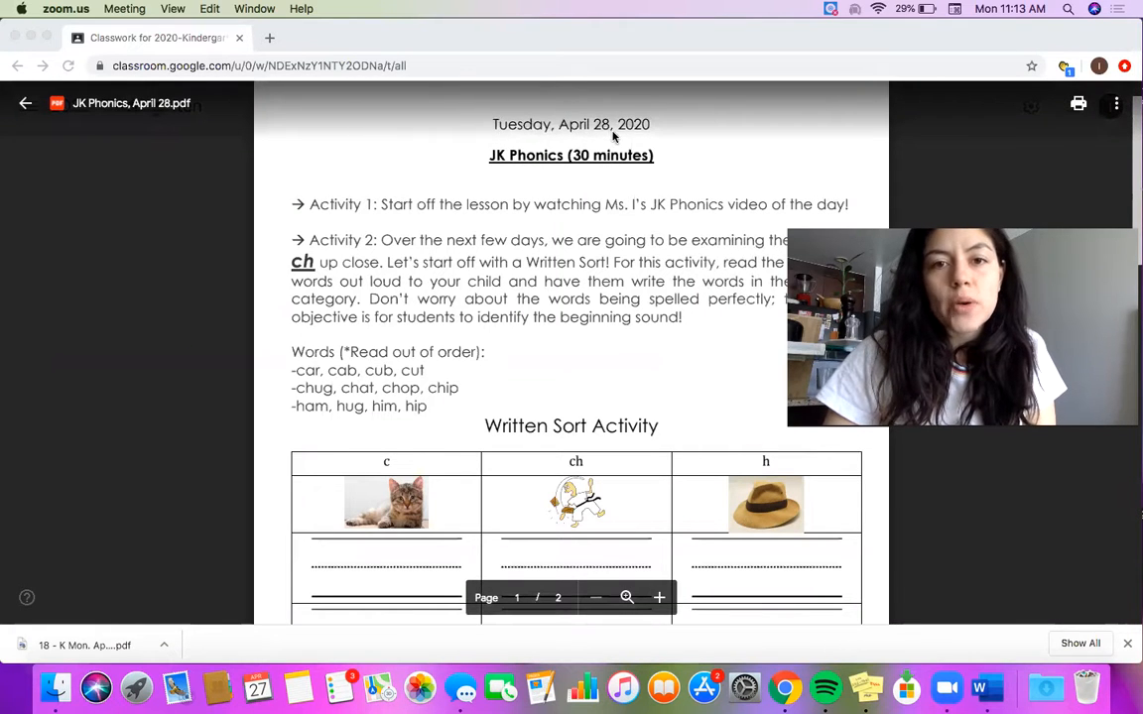
Step: Scroll the shared phonics PDF down to reveal the Written Sort Activity table below the word lists
scroll("down", 3)
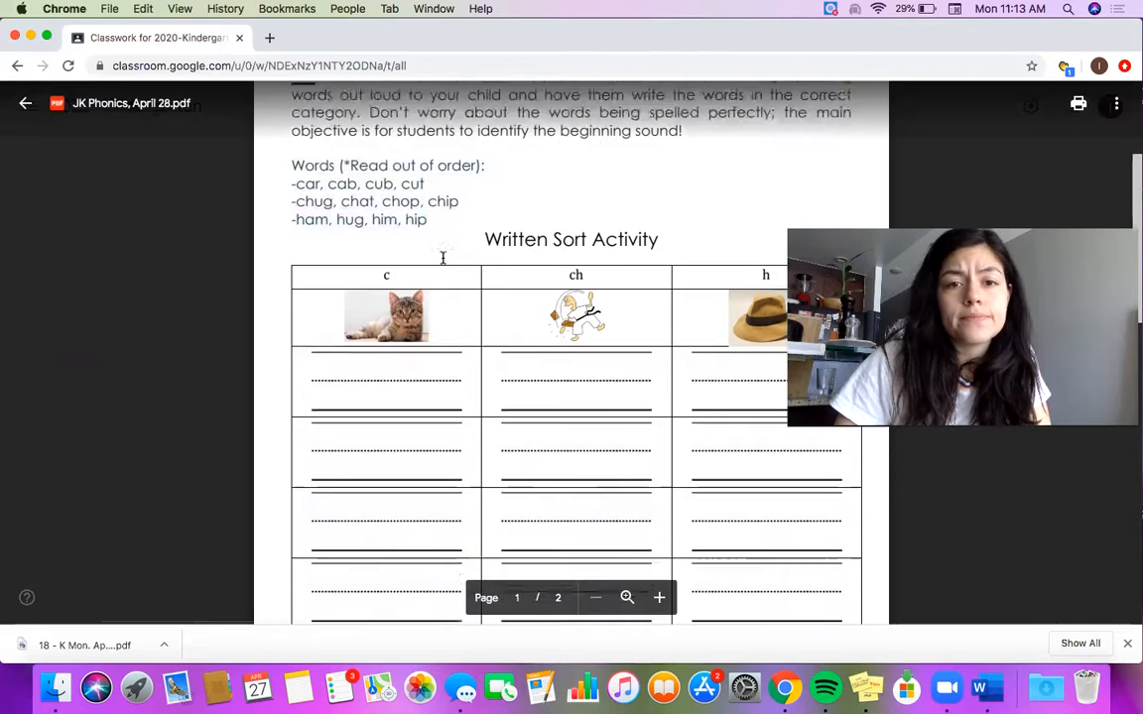
Step: Scroll down so the full sort table with c, ch and h columns and empty rows fills the view
scroll("down", 3)
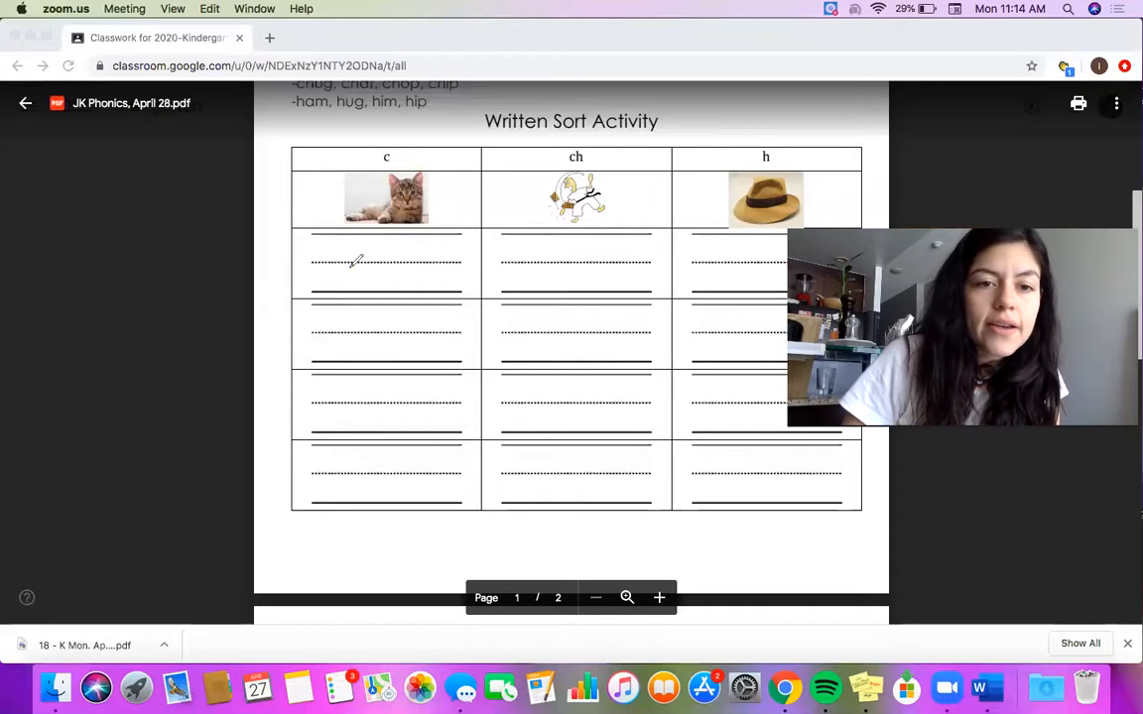
Step: Handwrite a letter C on the first writing line under the c column with the Draw tool
left_click_drag(337, 274, 353, 281)
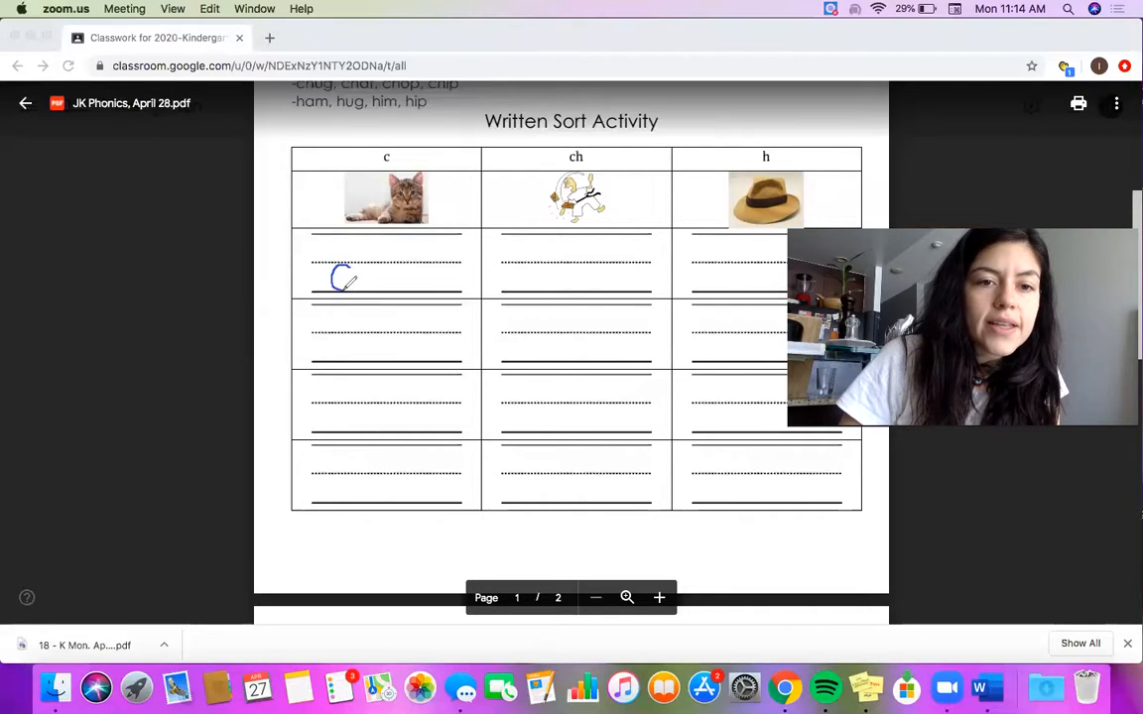
left_click_drag(338, 282, 347, 274)
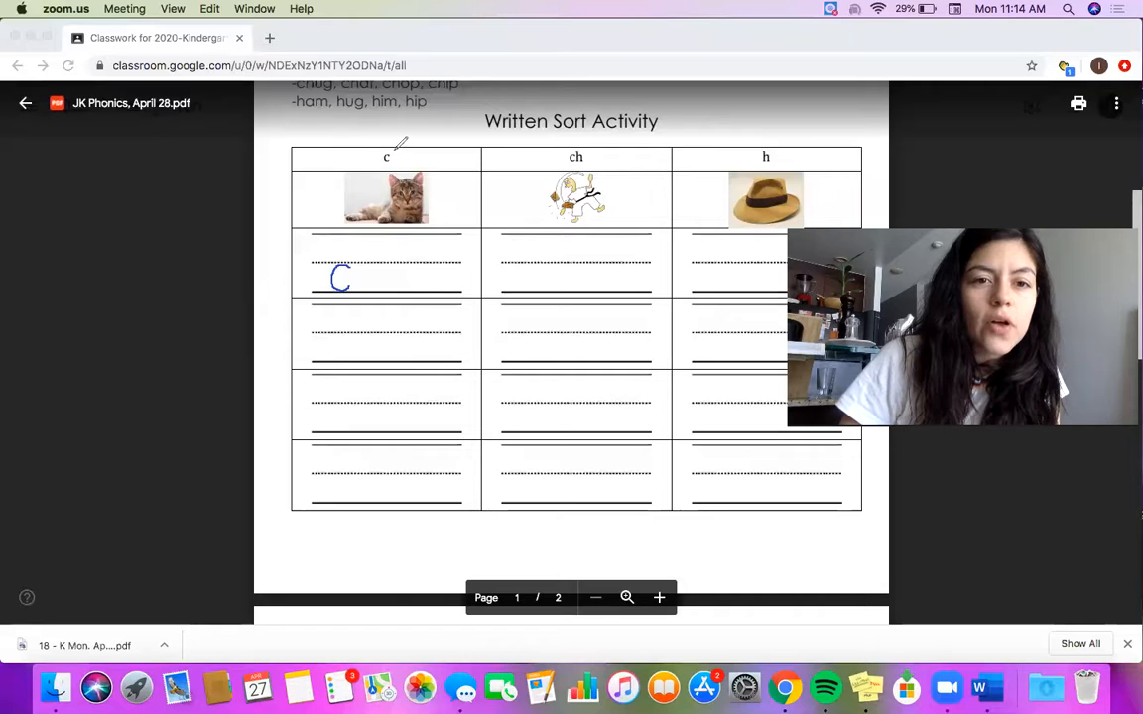
left_click_drag(397, 149, 393, 214)
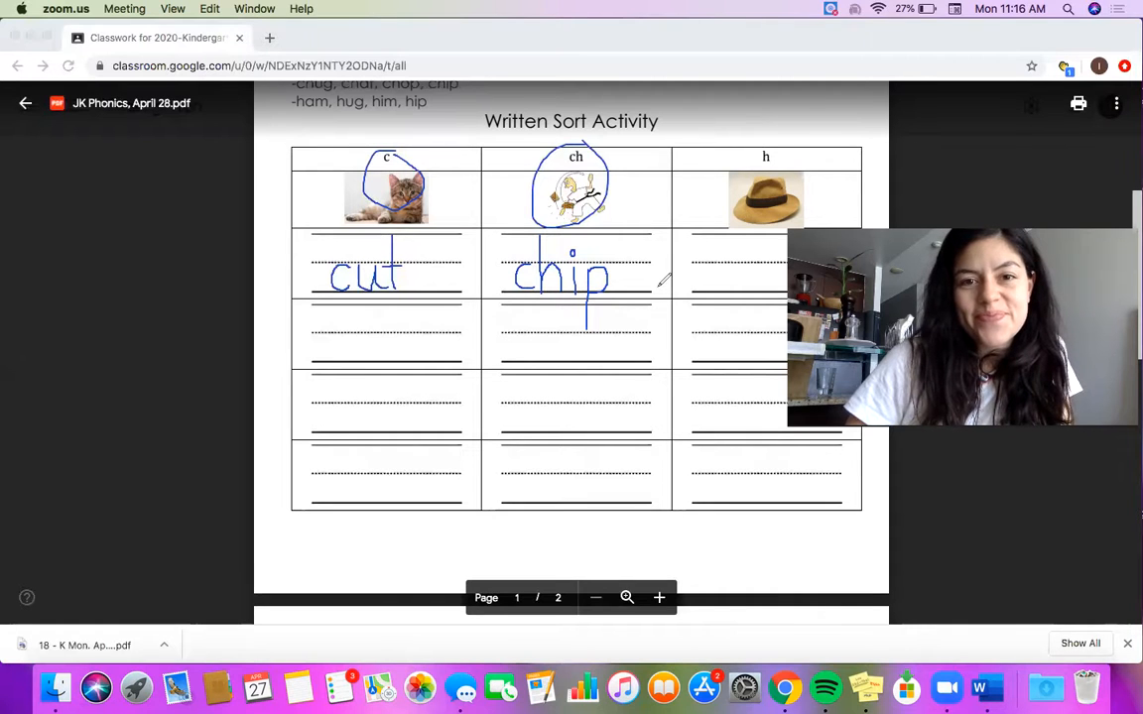
Step: Erase every handwritten annotation from the sort table using Clear All Drawings
left_click(769, 131)
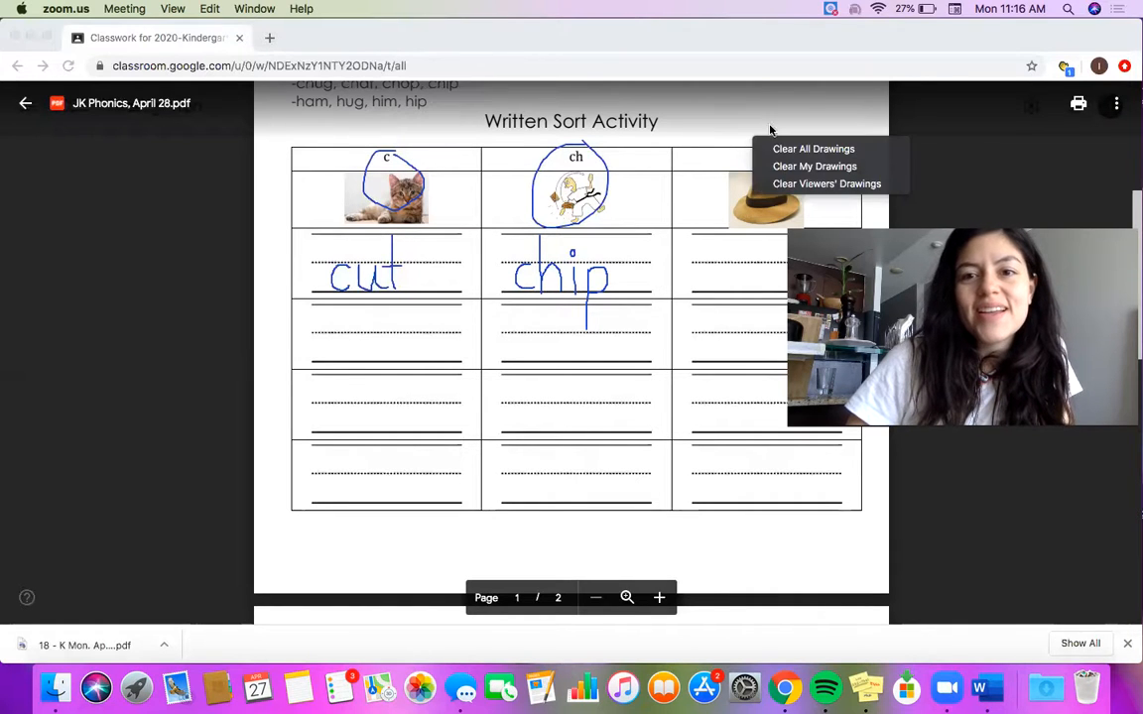
left_click(814, 149)
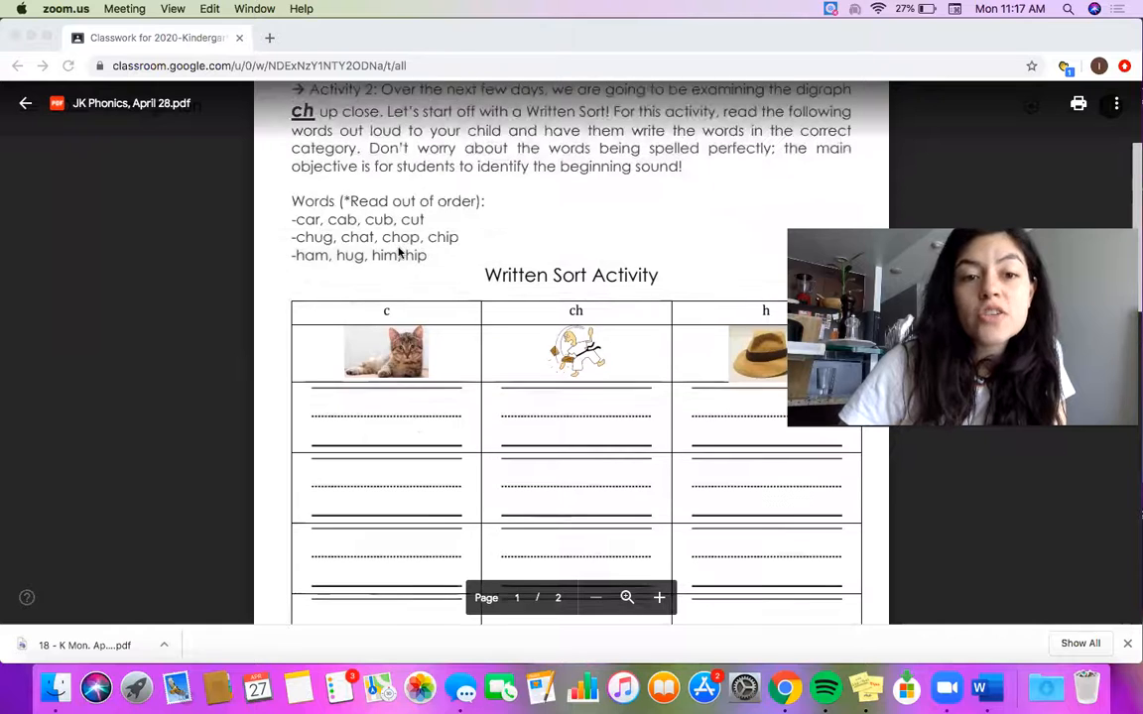
Step: Scroll down to page 2 showing Activity 3's circle-the-correct-word pictures
scroll("down", 3)
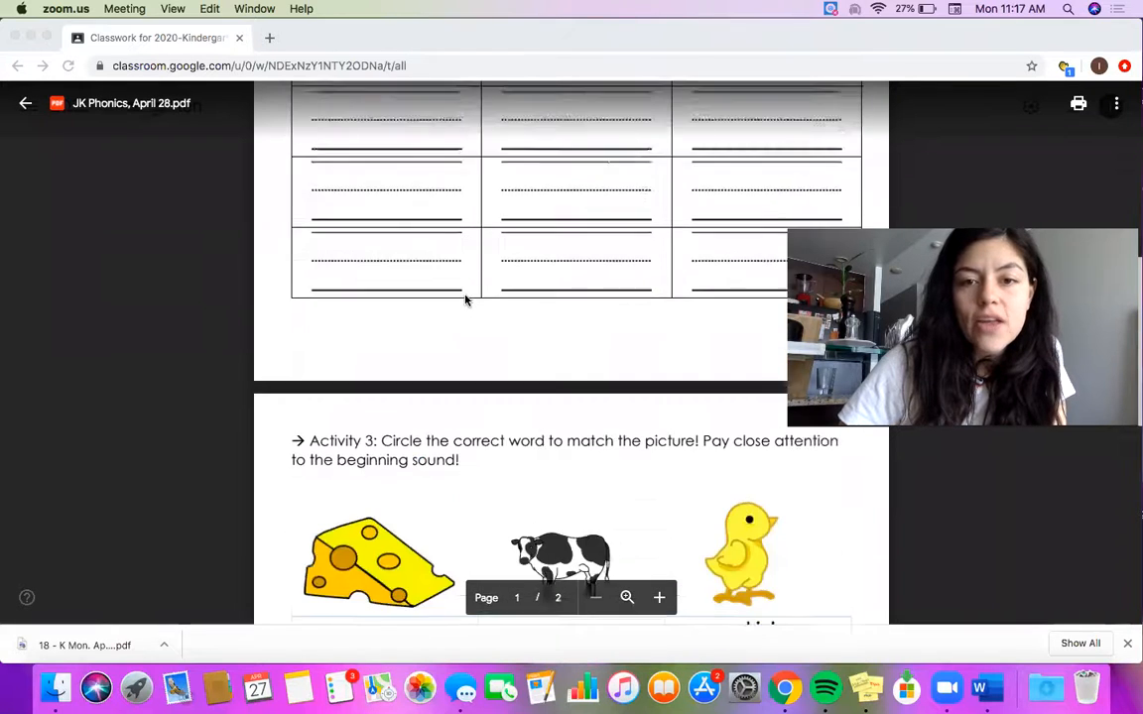
scroll("down", 3)
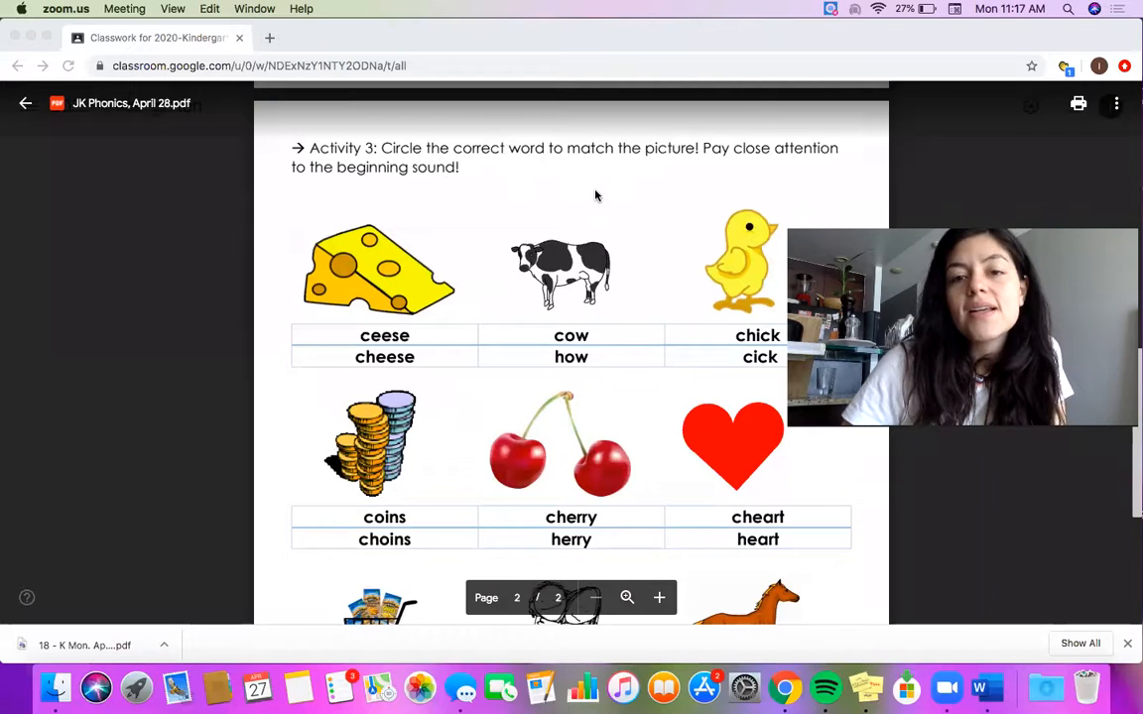
scroll("down", 3)
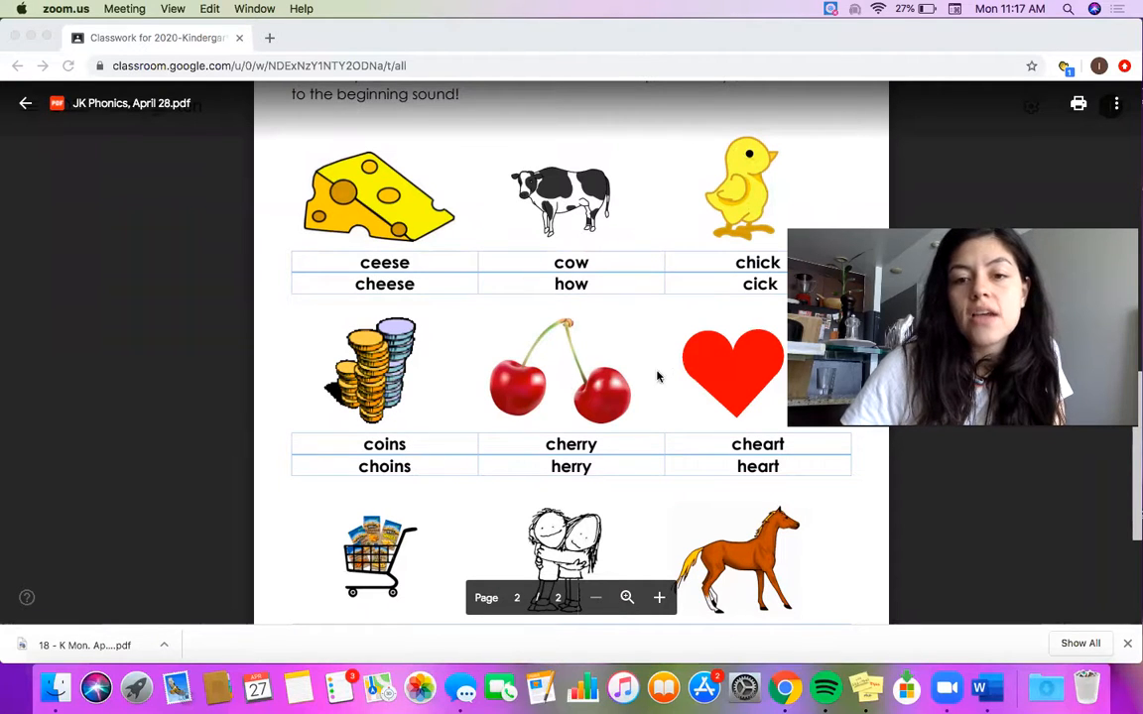
scroll("down", 3)
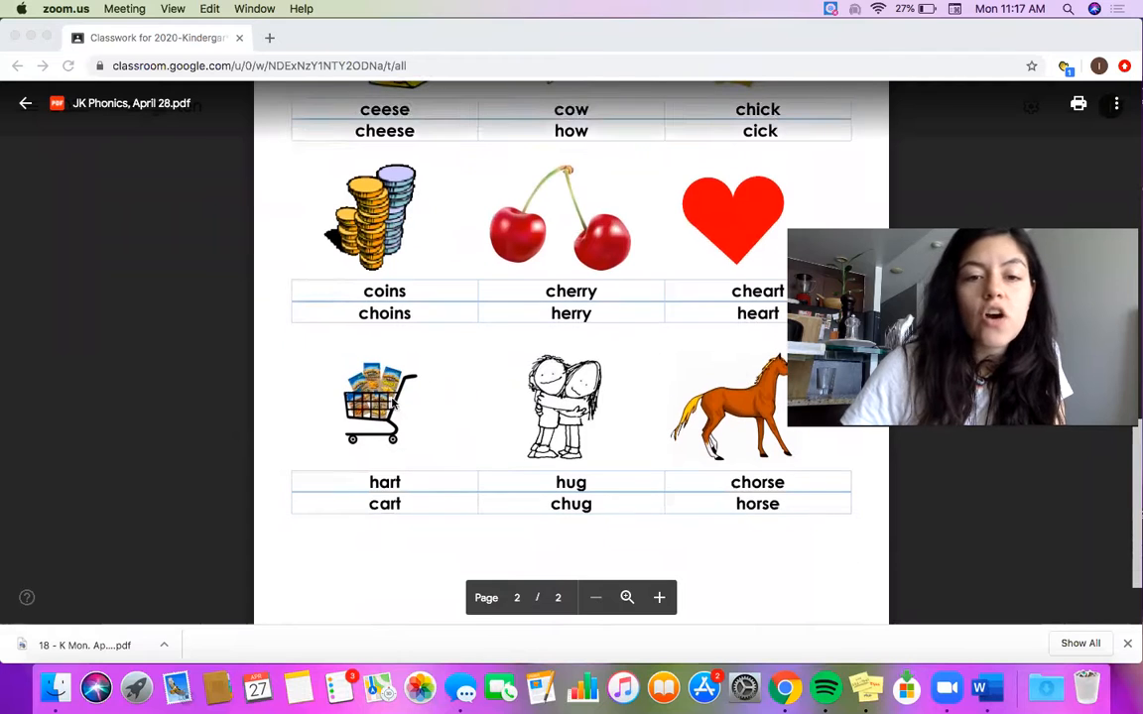